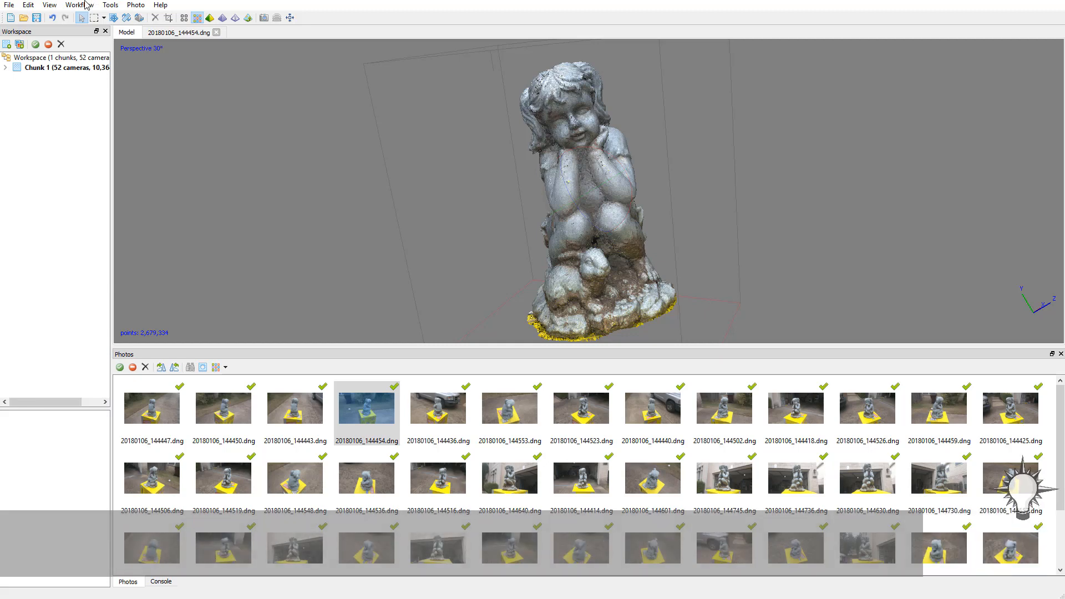
# - Save the project as girl_statue.psx inside the girl_statue folder
pyautogui.click(79, 5)
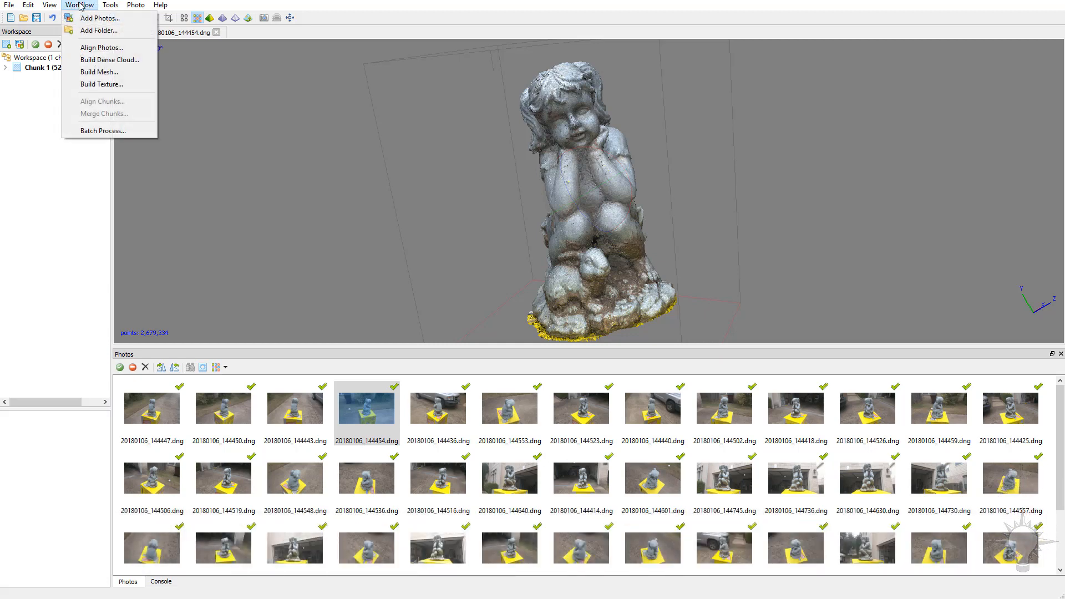
pyautogui.moveTo(109, 60)
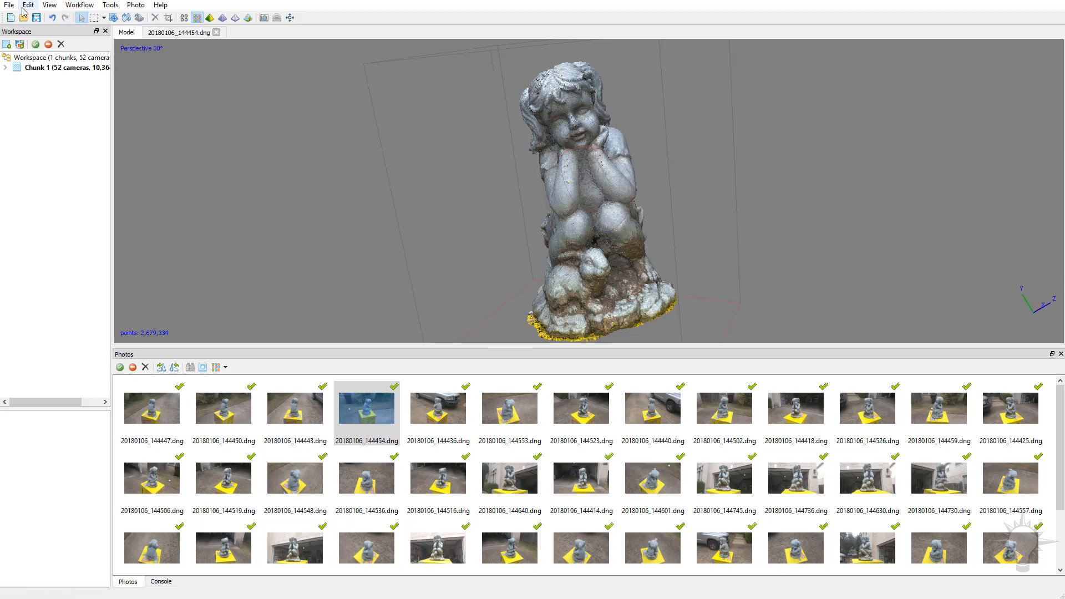
pyautogui.click(36, 17)
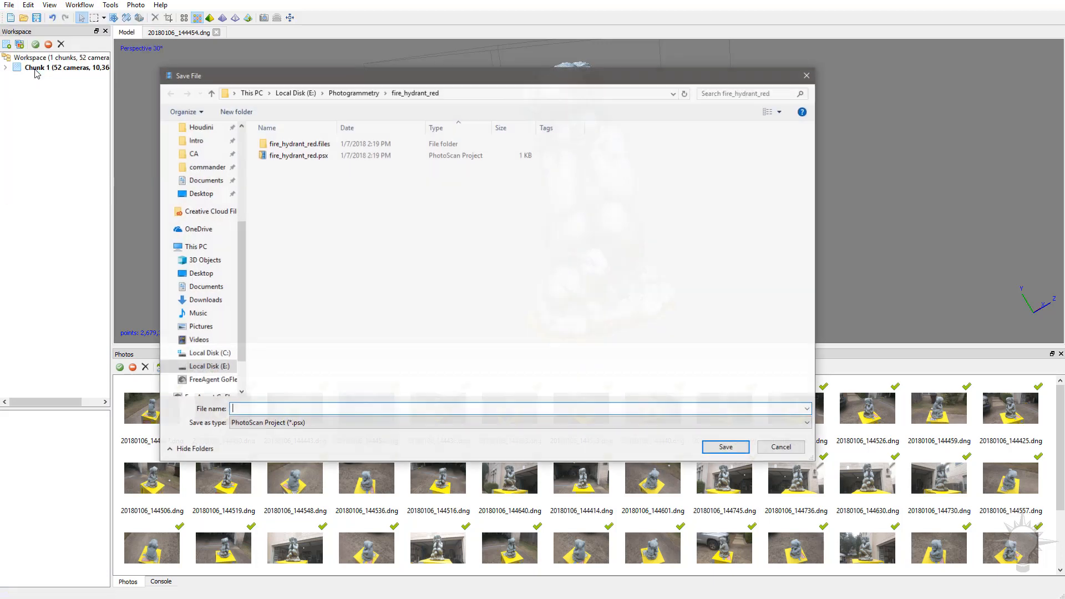
pyautogui.click(165, 135)
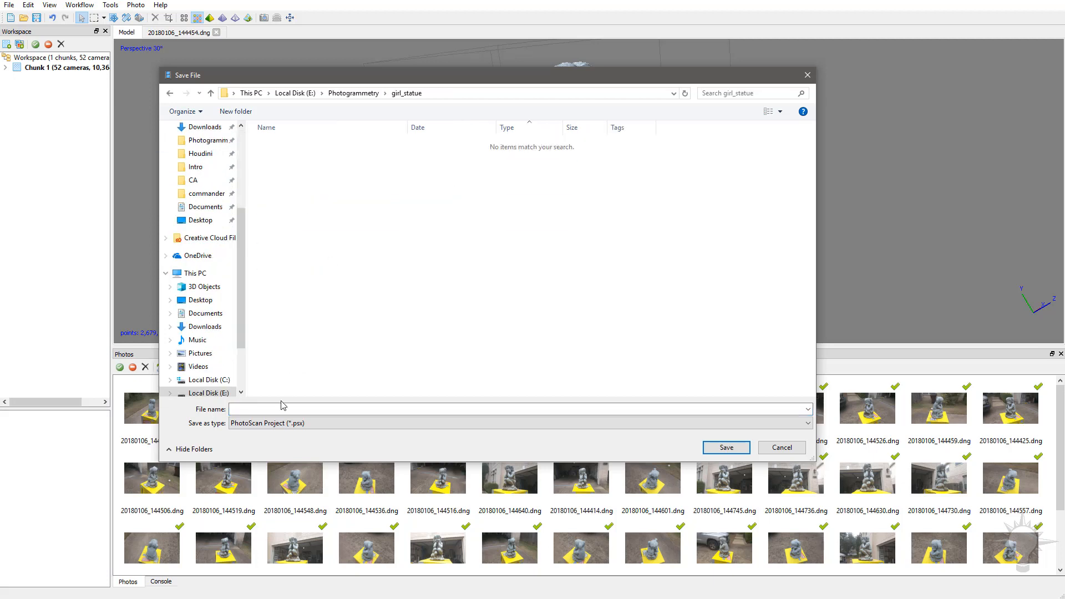
pyautogui.write('girl')
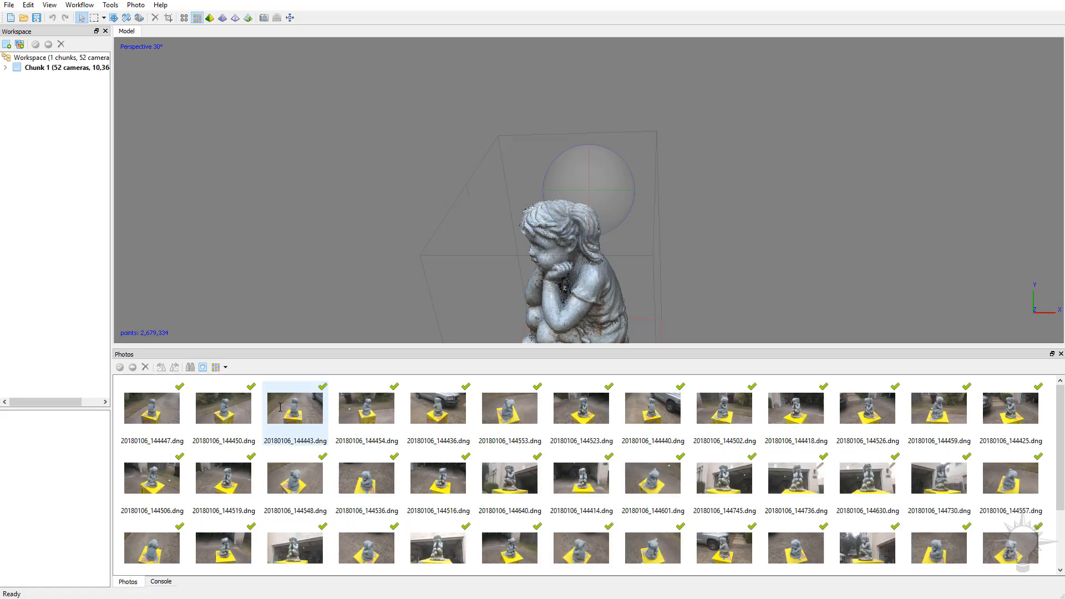
# - Open the Tools menu to browse the Export, Dense Cloud and Mesh submenus
pyautogui.click(110, 5)
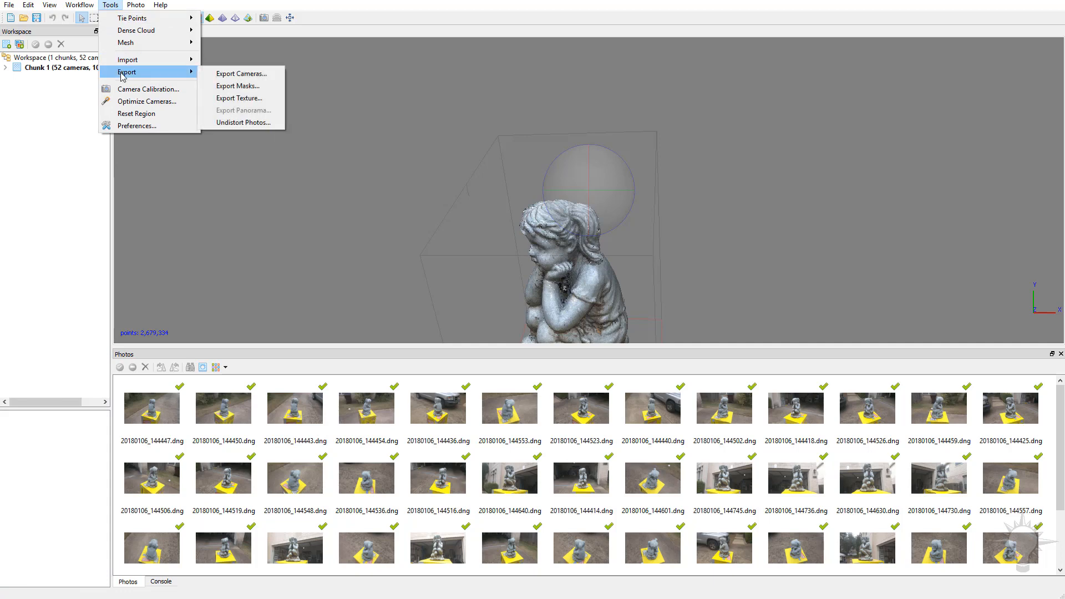
pyautogui.moveTo(239, 85)
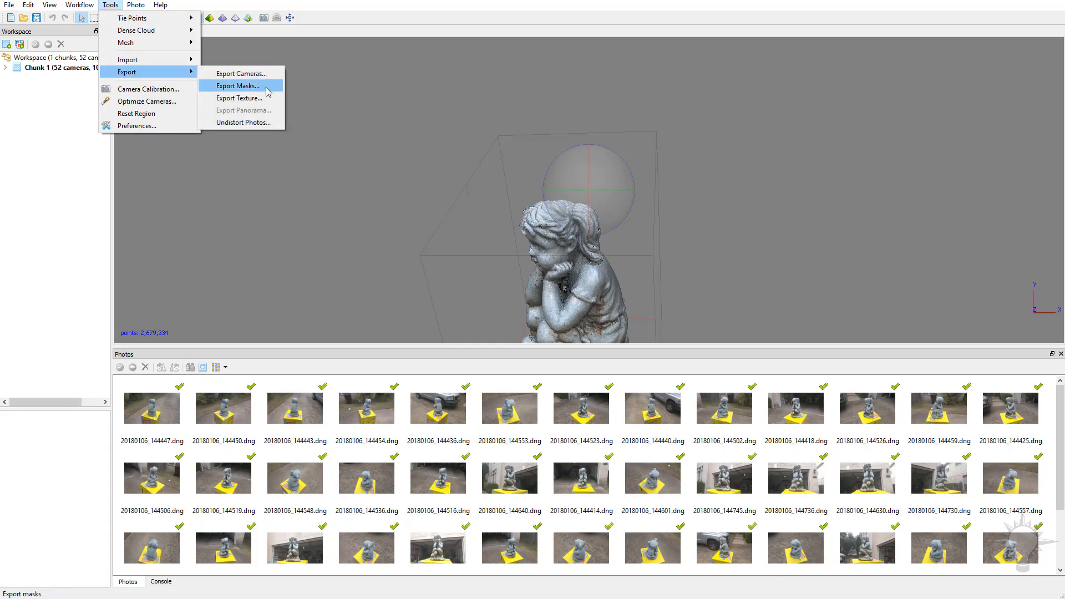
pyautogui.moveTo(133, 18)
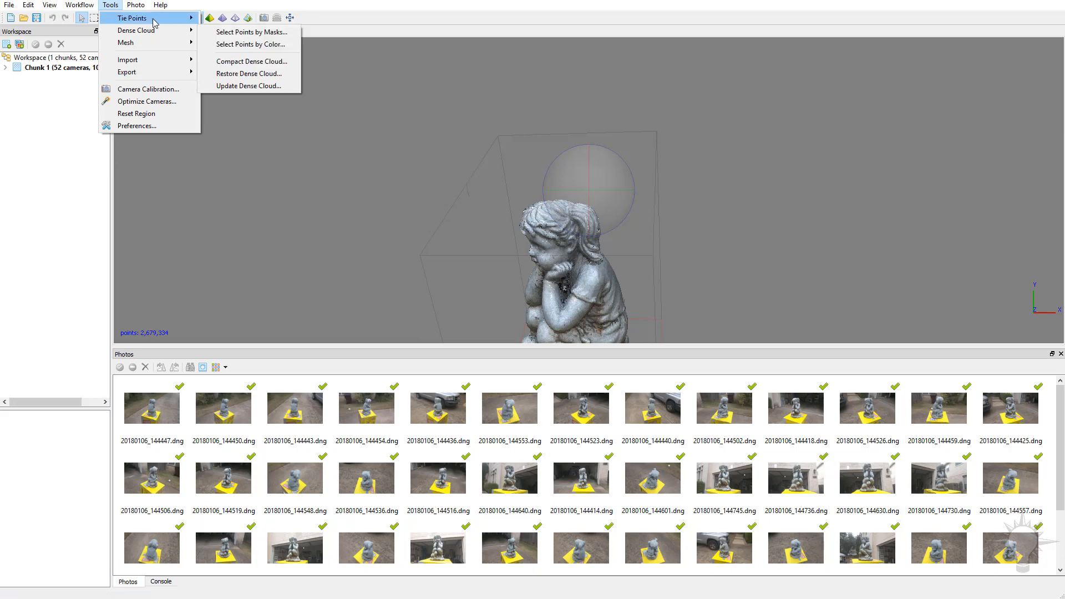
pyautogui.moveTo(136, 30)
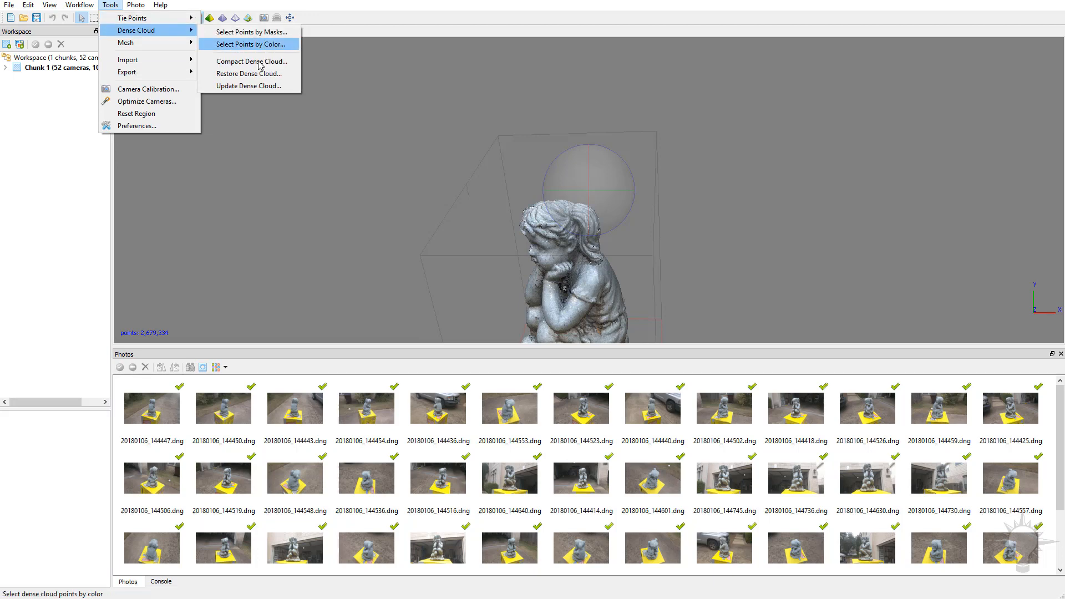
pyautogui.moveTo(125, 43)
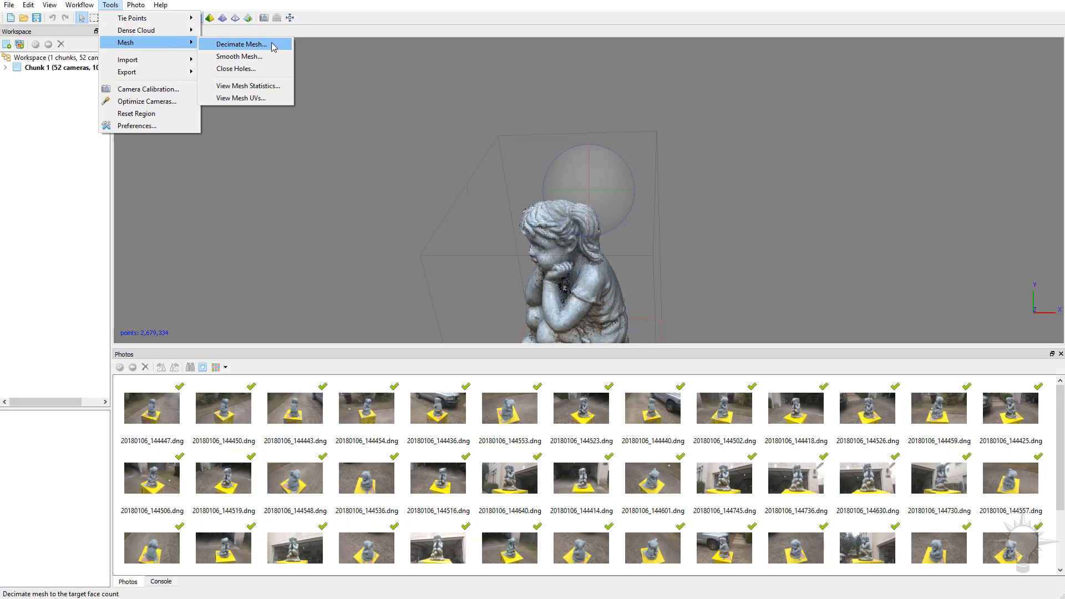
pyautogui.moveTo(236, 68)
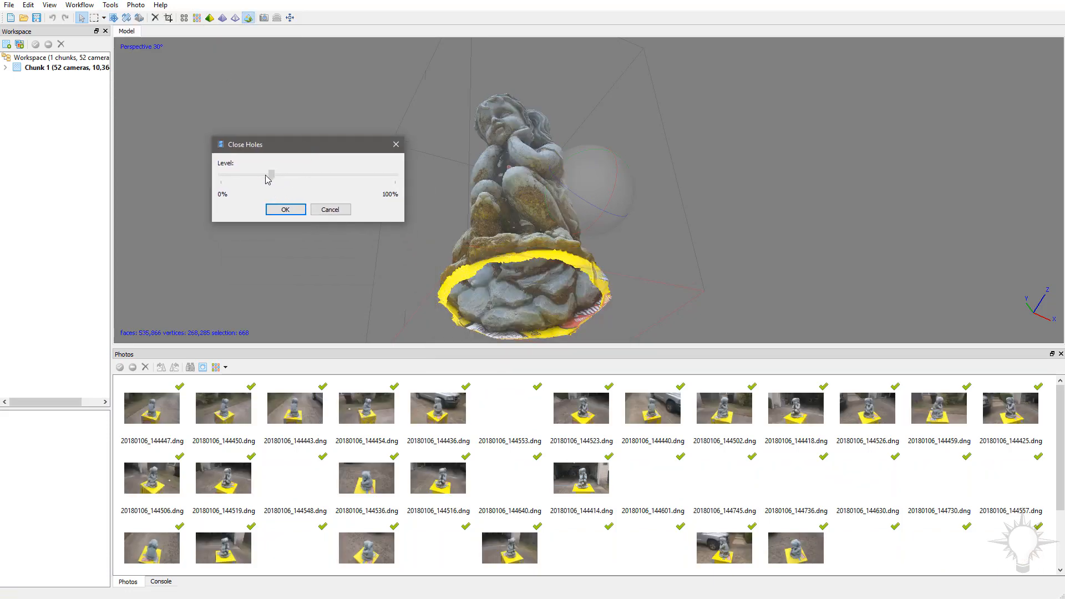
# - Preview Close Holes by sliding the level to 100% to cap the base, then lowering it
pyautogui.moveTo(272, 173); pyautogui.dragTo(348, 173)
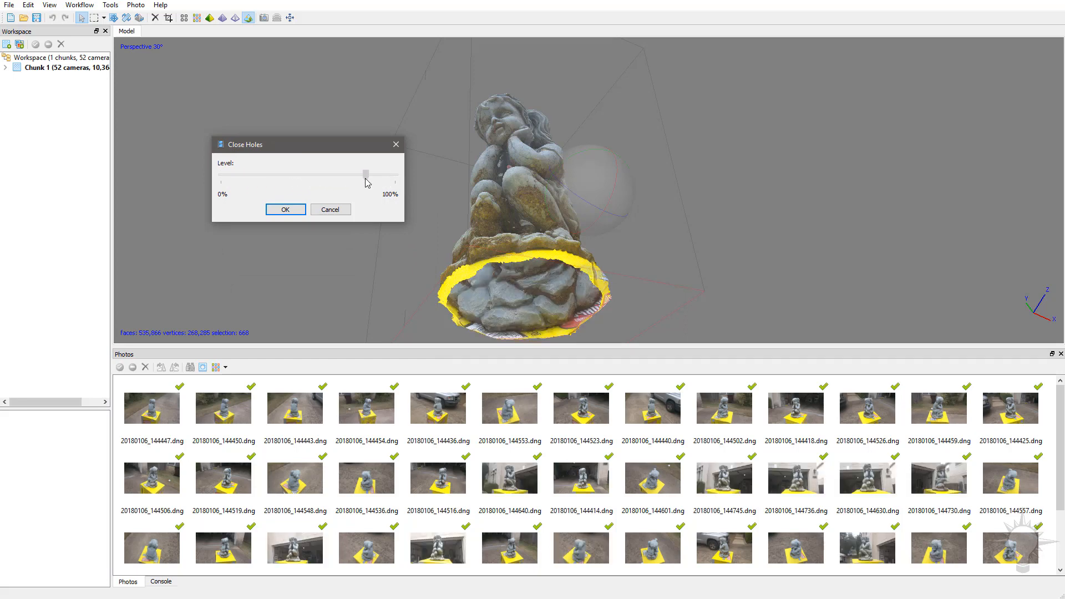
pyautogui.moveTo(365, 173); pyautogui.dragTo(394, 174)
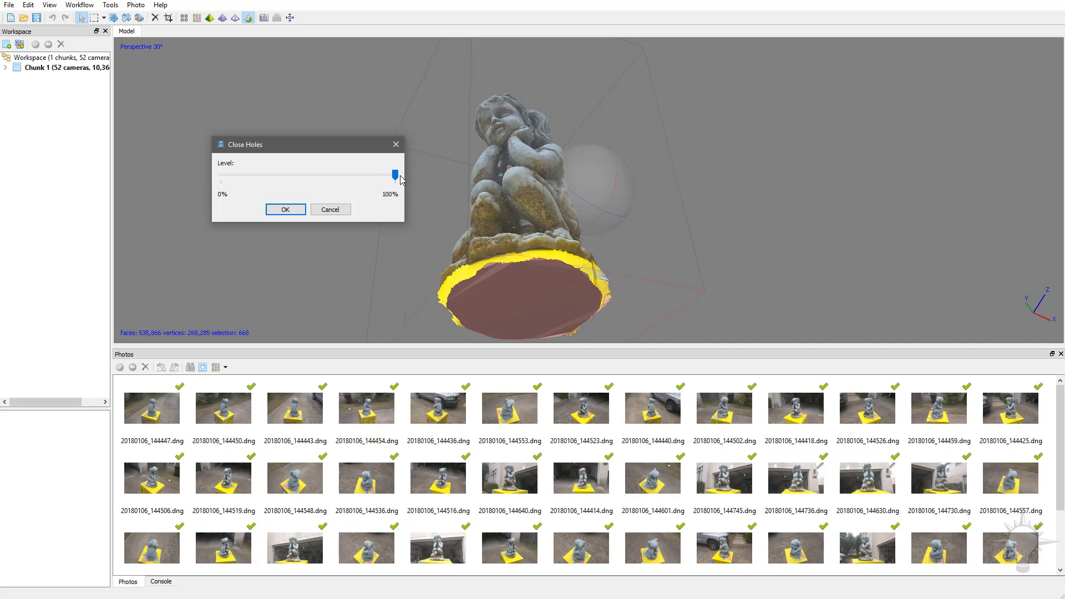
pyautogui.moveTo(394, 175); pyautogui.dragTo(311, 174)
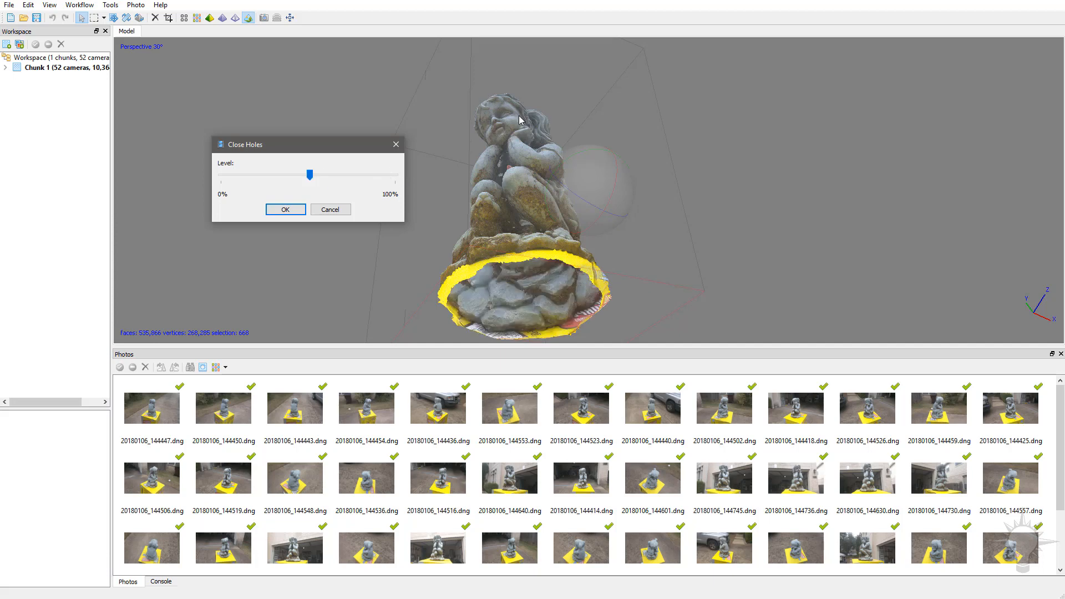
pyautogui.moveTo(310, 176); pyautogui.dragTo(278, 175)
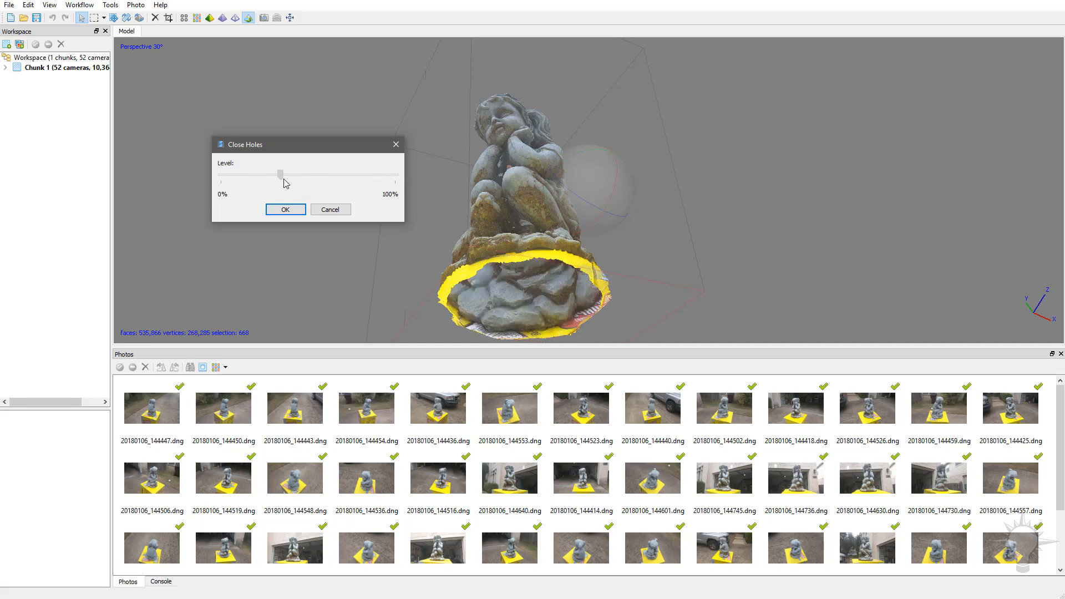
pyautogui.moveTo(282, 174); pyautogui.dragTo(397, 173)
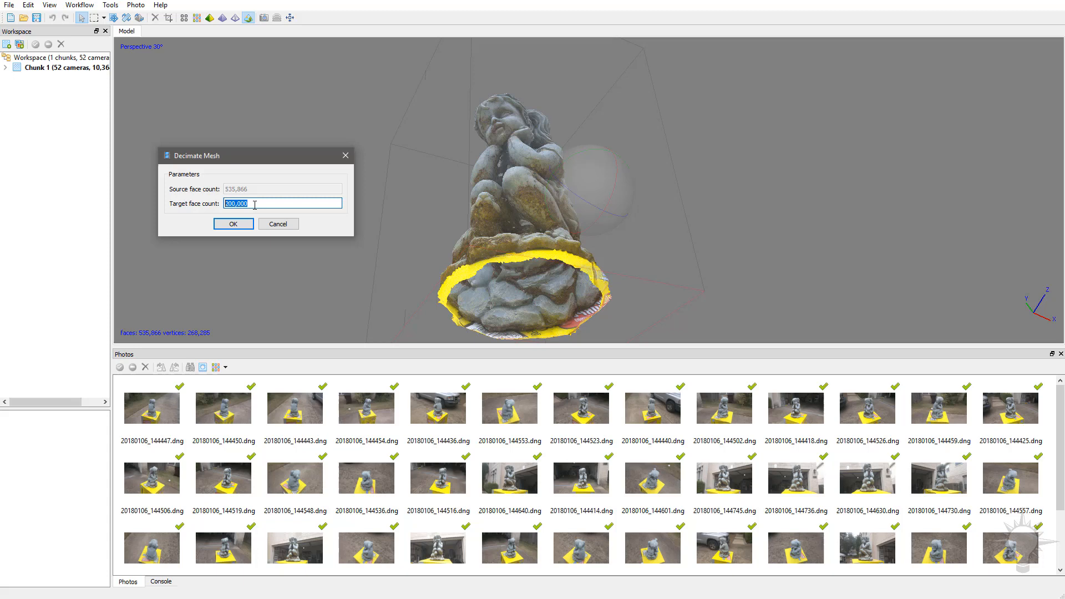
pyautogui.click(277, 223)
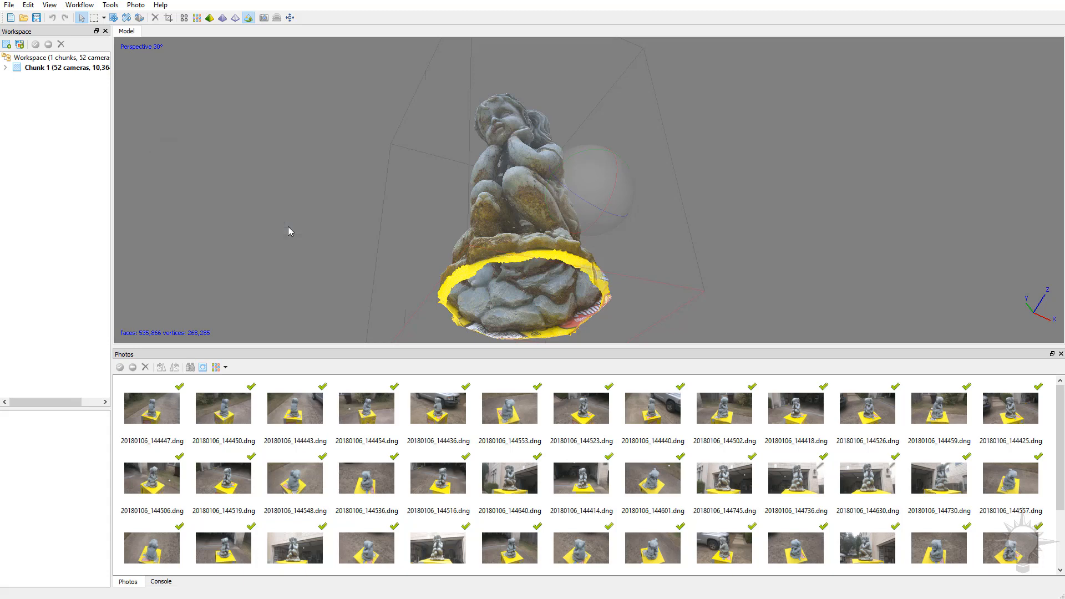
# - Browse the Tools export options, then the File menu's Export Points and Export Model
pyautogui.click(110, 5)
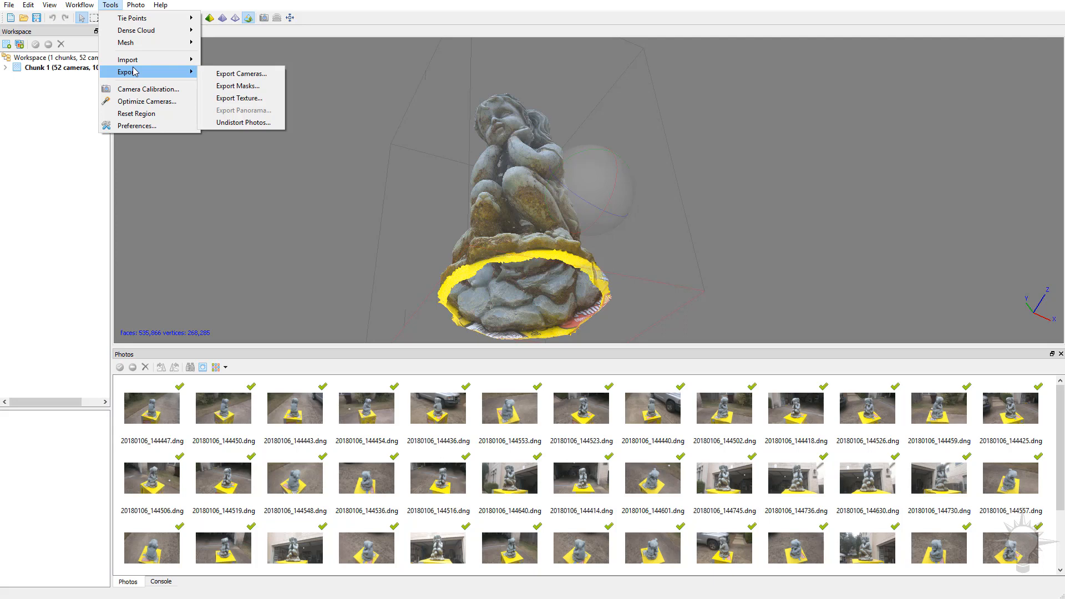
pyautogui.click(9, 5)
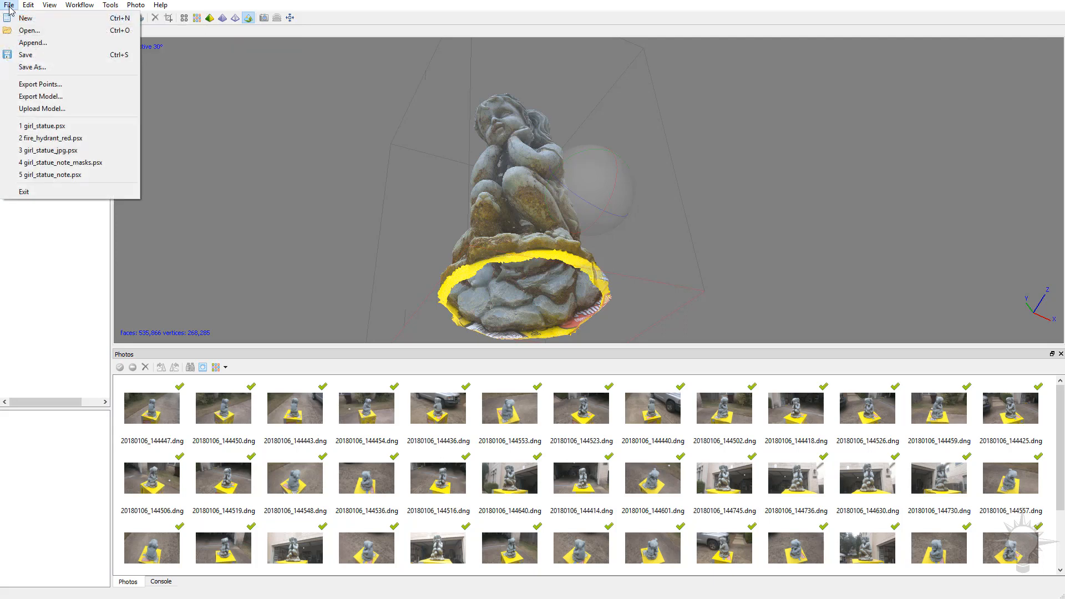
pyautogui.moveTo(39, 84)
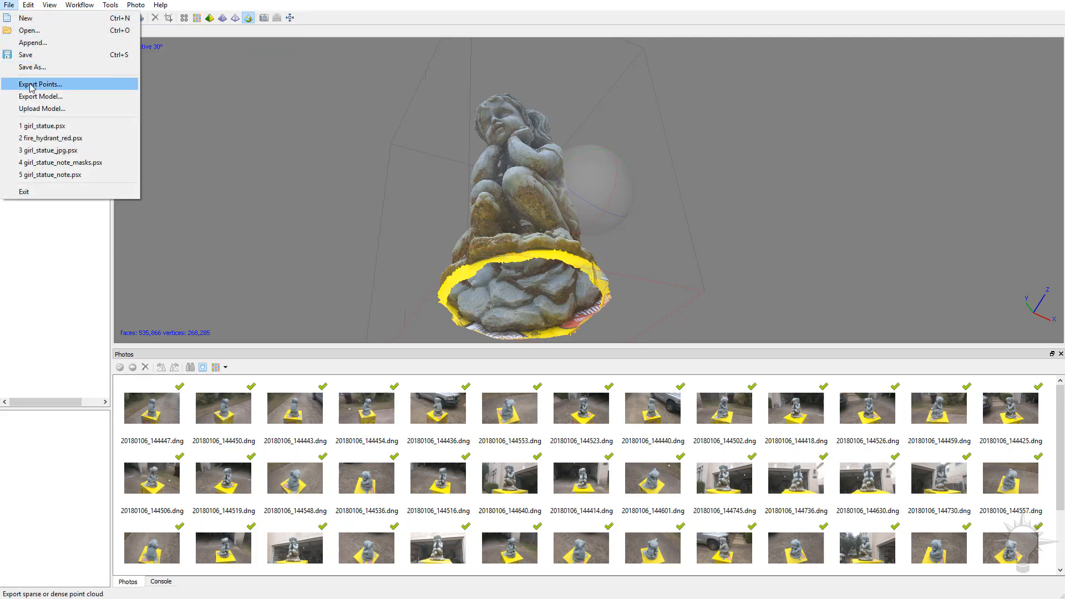